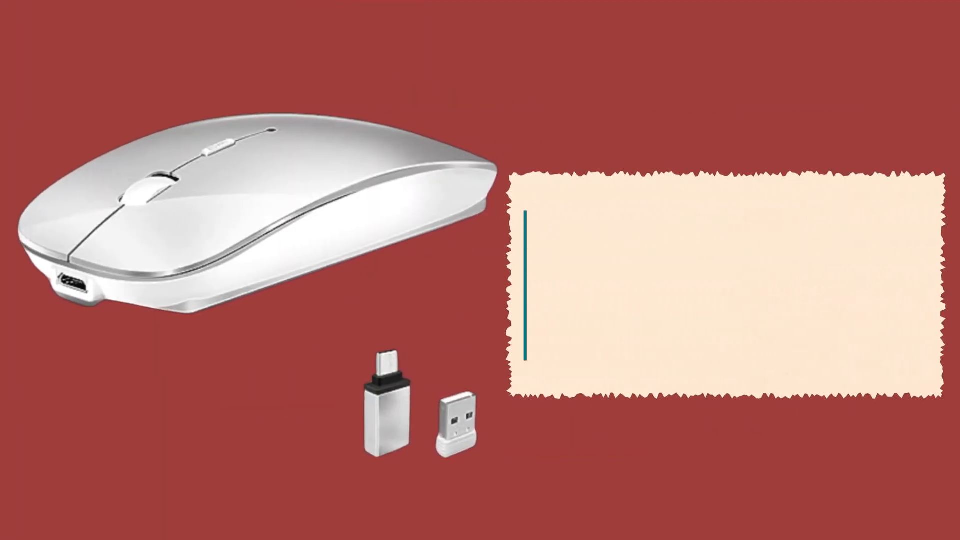
pyautogui.write('Comfort matters when it comes to peripherals, and the Vxeei Dual Mode Mouse has an ergonomic design that provides a comfortable user experience.')
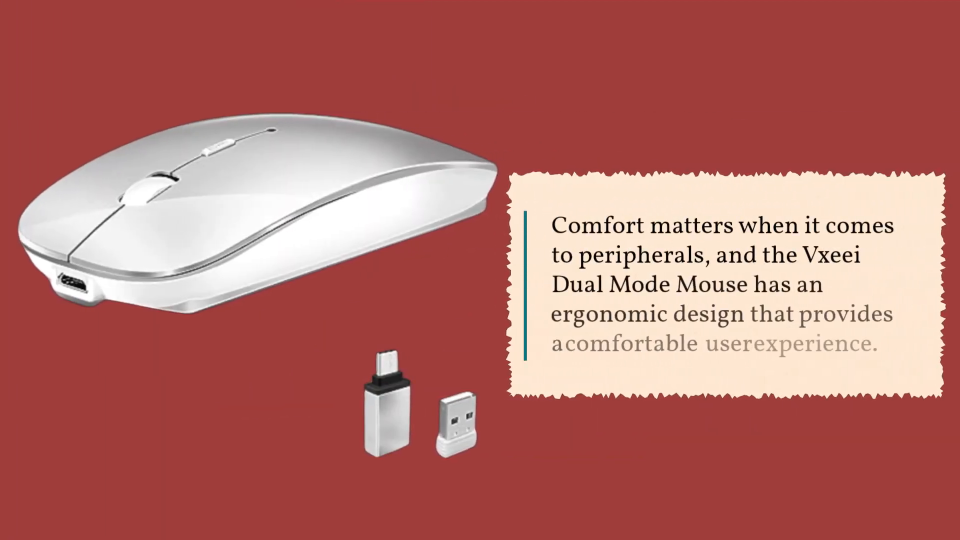